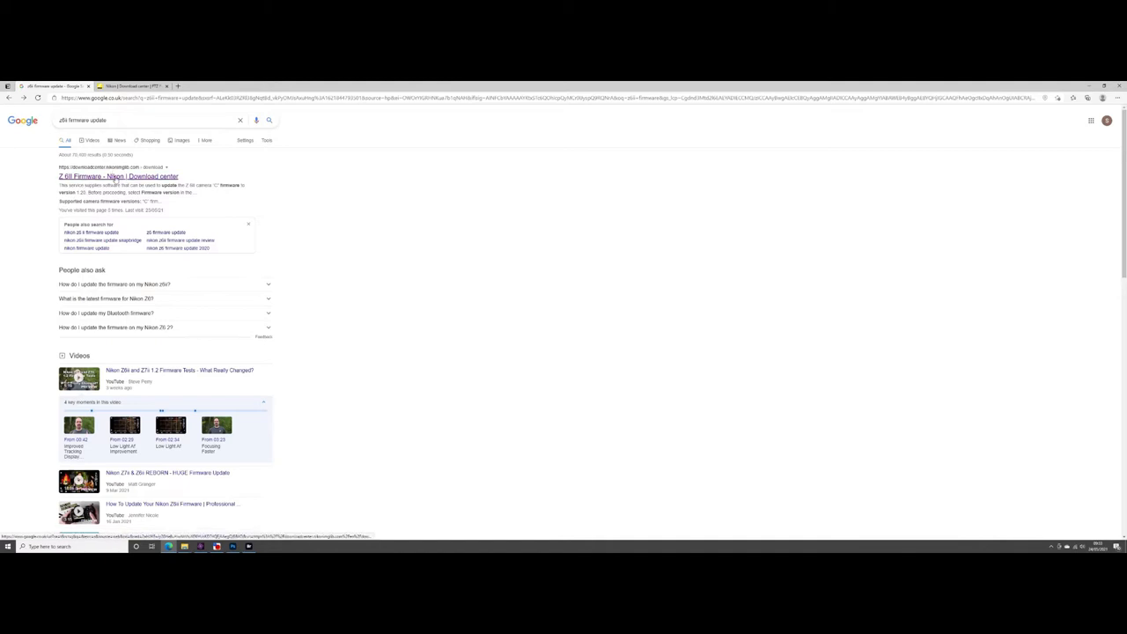
# Open the 'Z 6II Firmware - Nikon | Download center' result from the Google search.
pyautogui.click(117, 176)
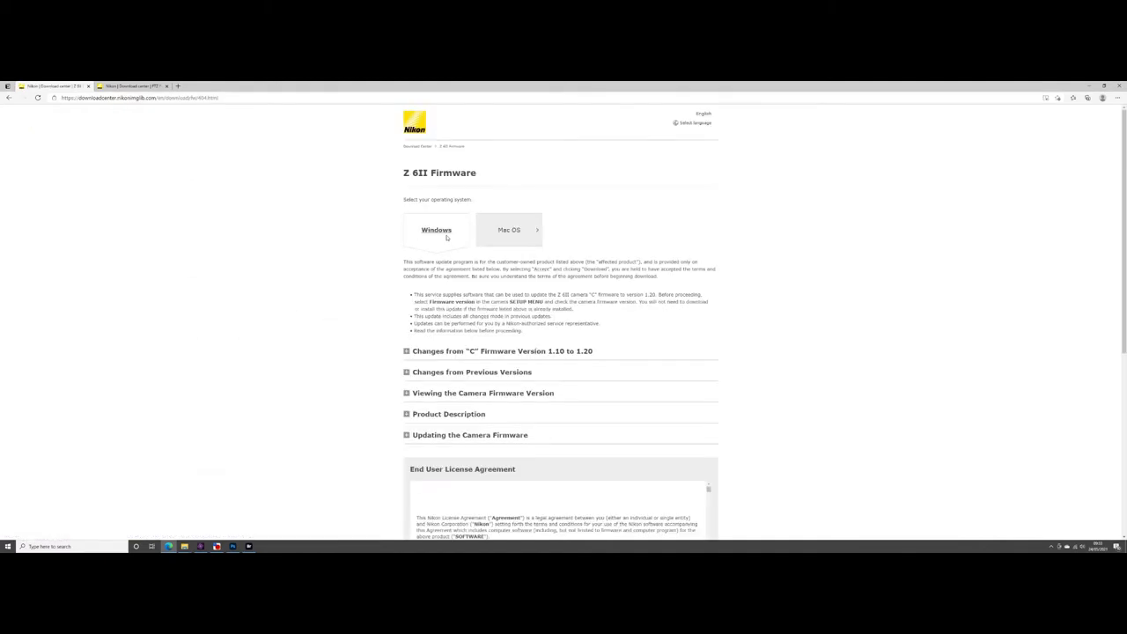
pyautogui.moveTo(260, 245)
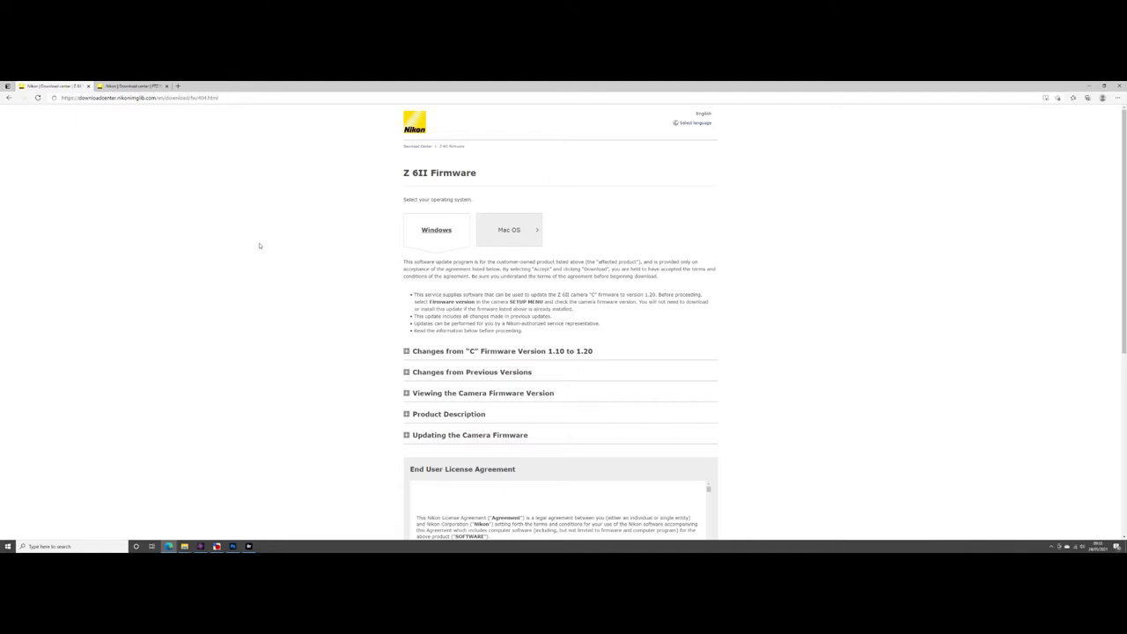
# Expand the version 1.10 to 1.20 change notes and the firmware update instructions.
pyautogui.scroll(-3)
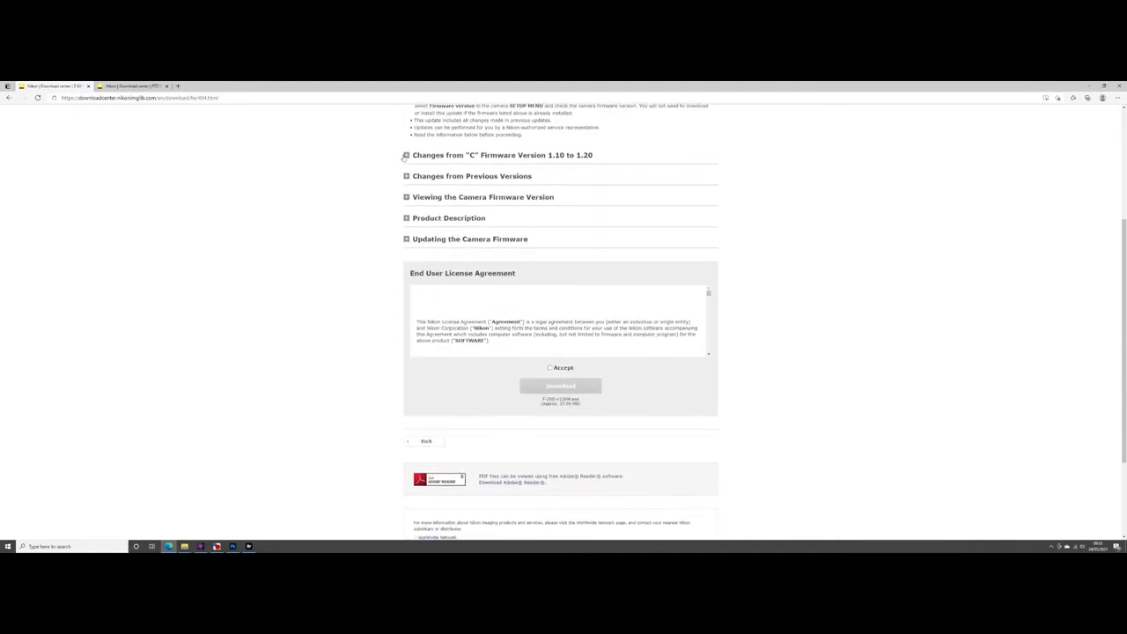
pyautogui.click(406, 155)
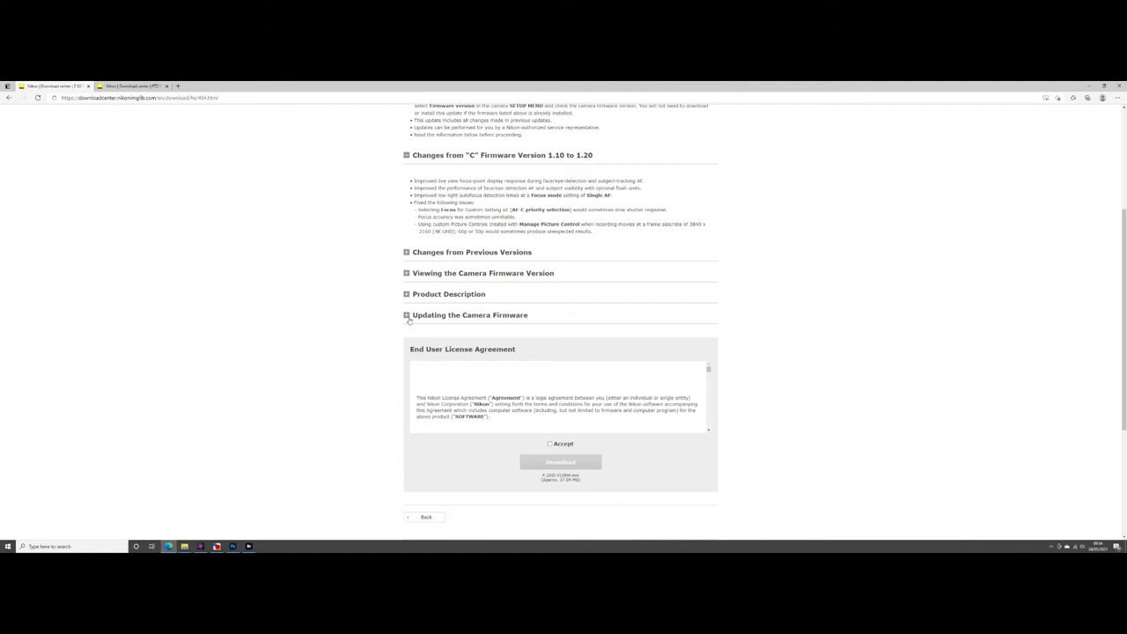
pyautogui.click(406, 315)
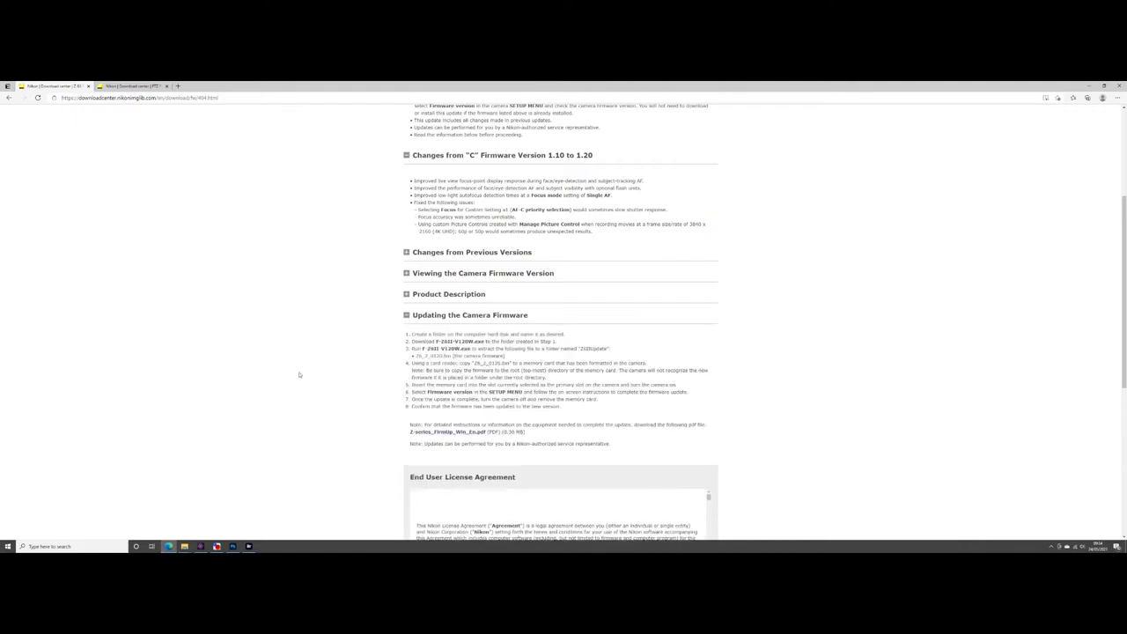
pyautogui.scroll(-3)
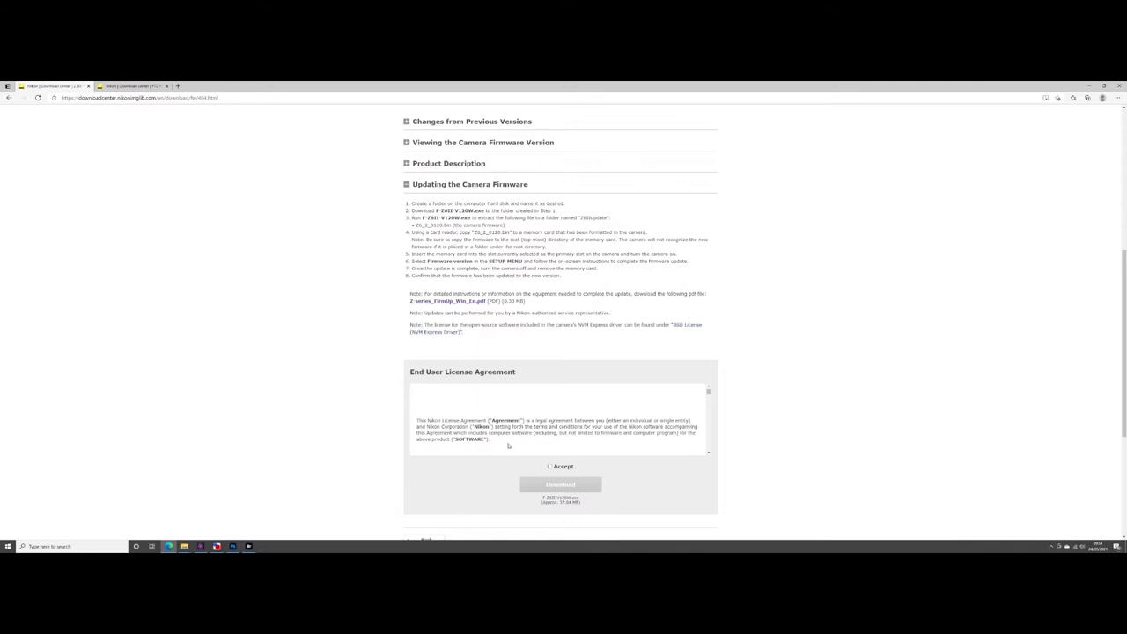
pyautogui.click(550, 465)
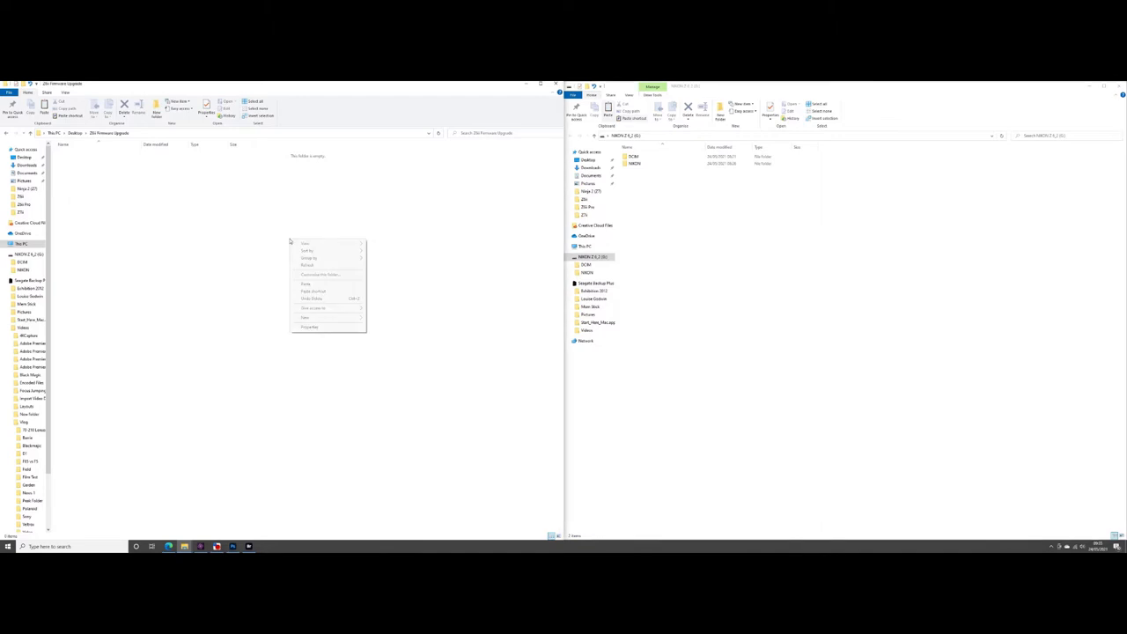
# Paste and extract the firmware installer, then open the Z6IIUpdate folder.
pyautogui.click(305, 285)
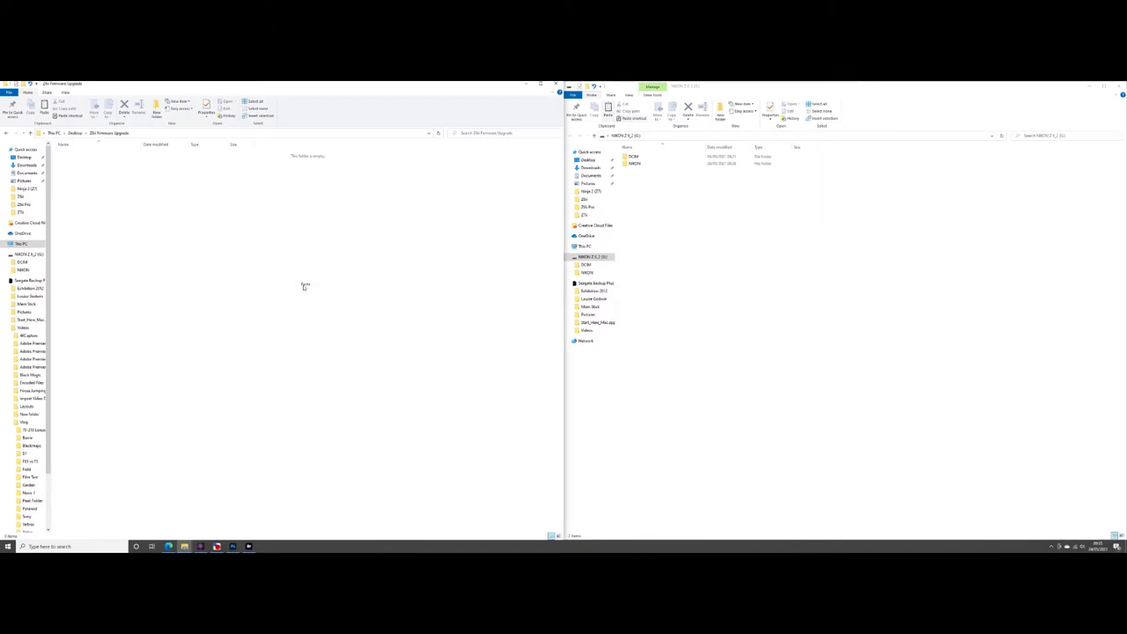
pyautogui.click(79, 154)
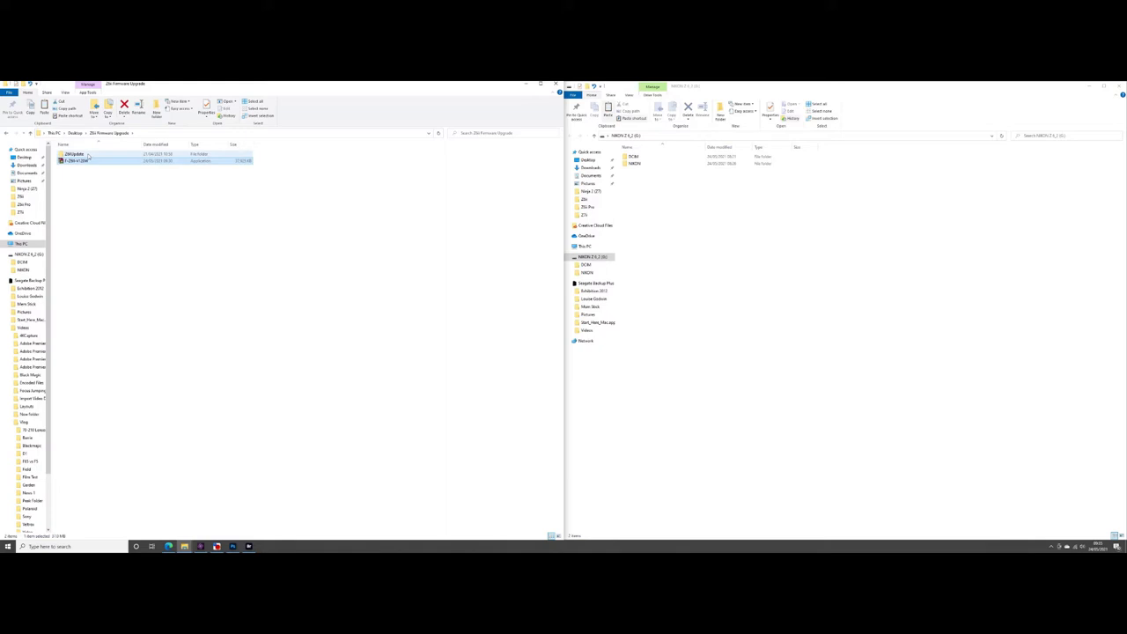
pyautogui.doubleClick(74, 154)
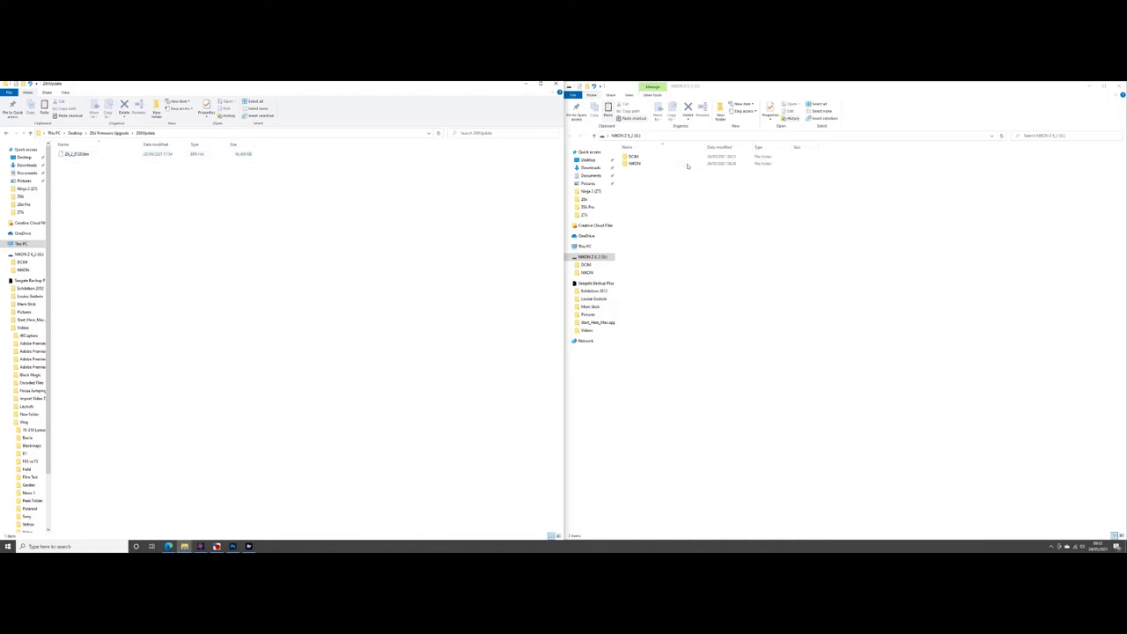
# Copy Z6_2_0120.bin into the memory card root beside DCIM and NIKON.
pyautogui.click(634, 163)
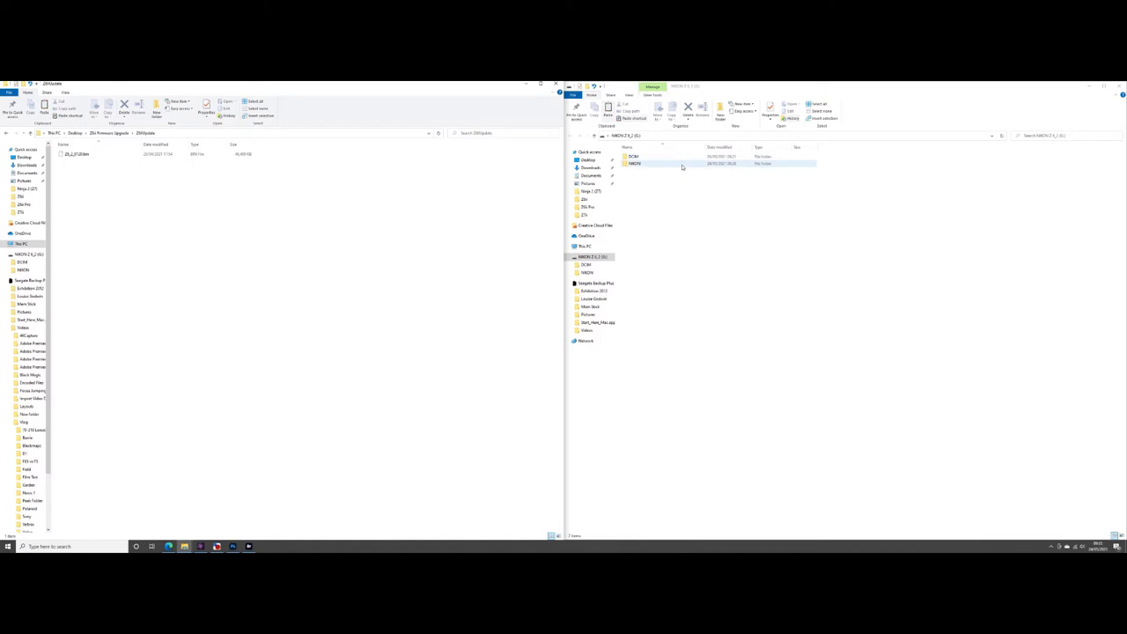
pyautogui.doubleClick(632, 156)
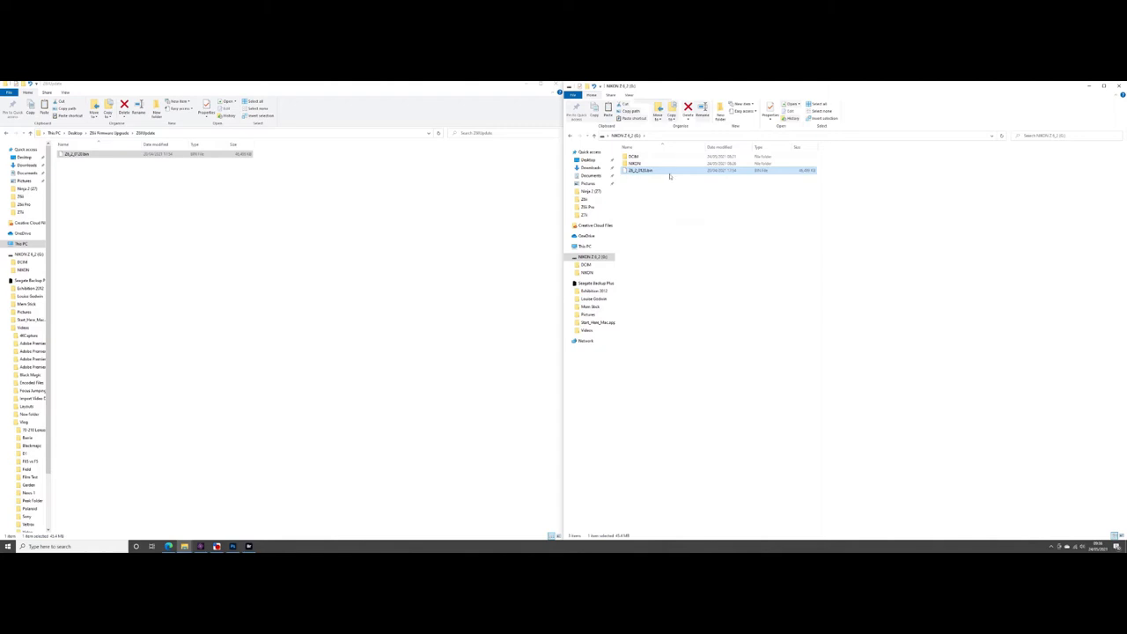
pyautogui.moveTo(670, 170)
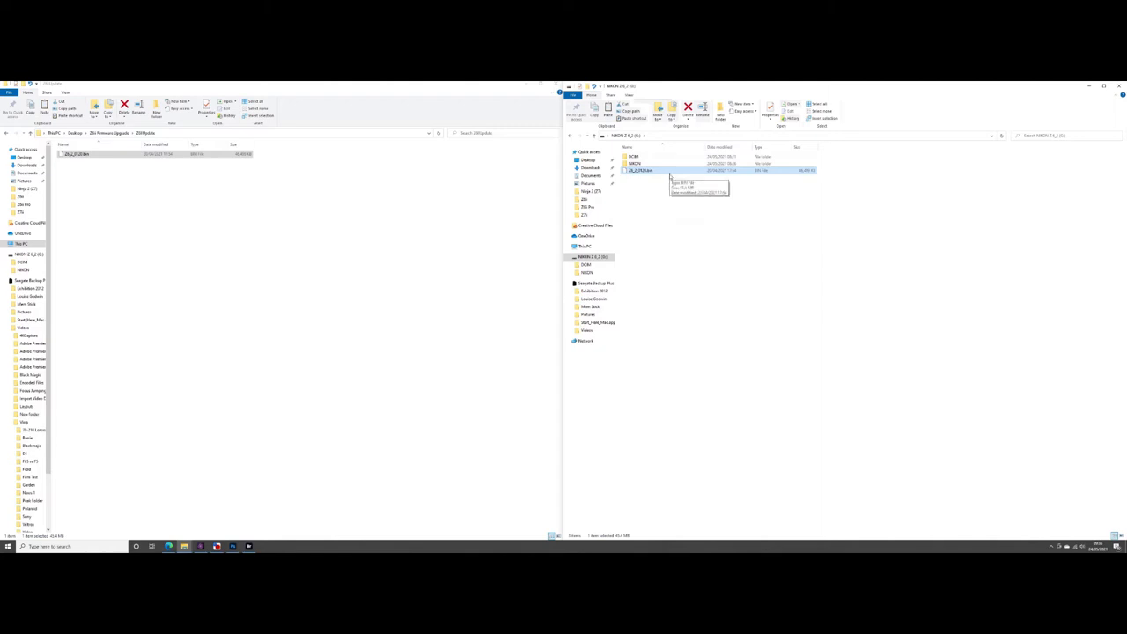